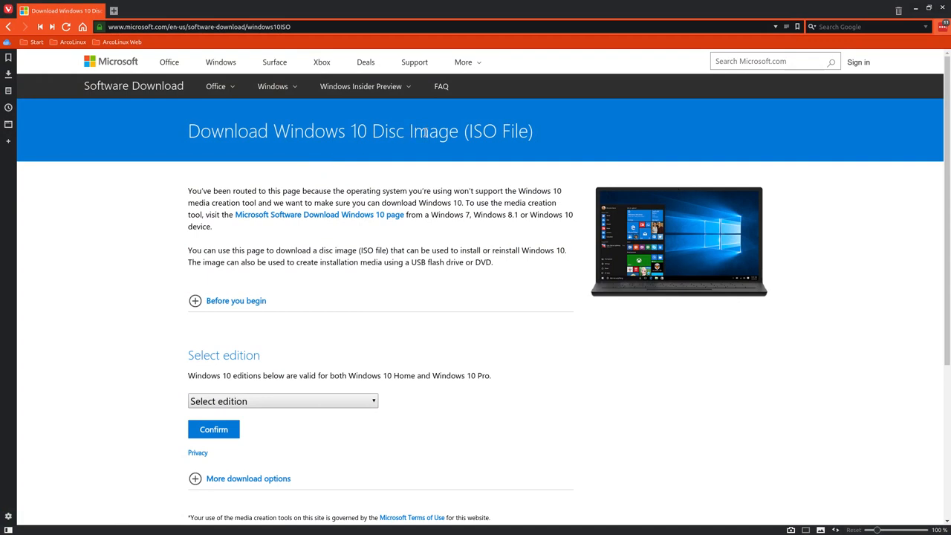
- Choose and confirm the Windows 10 edition on Microsoft's download page
{"action": "left_click", "coordinate": [283, 401]}
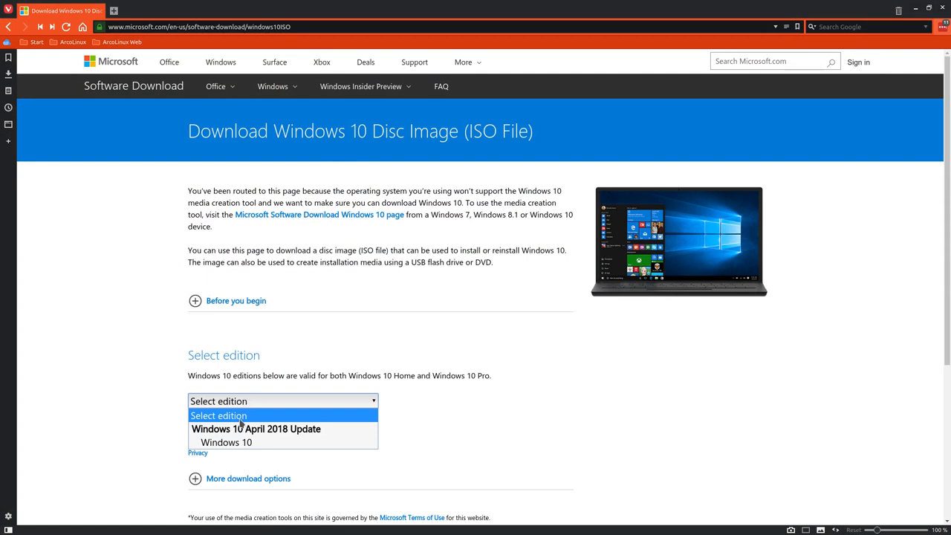
{"action": "mouse_move", "coordinate": [295, 434]}
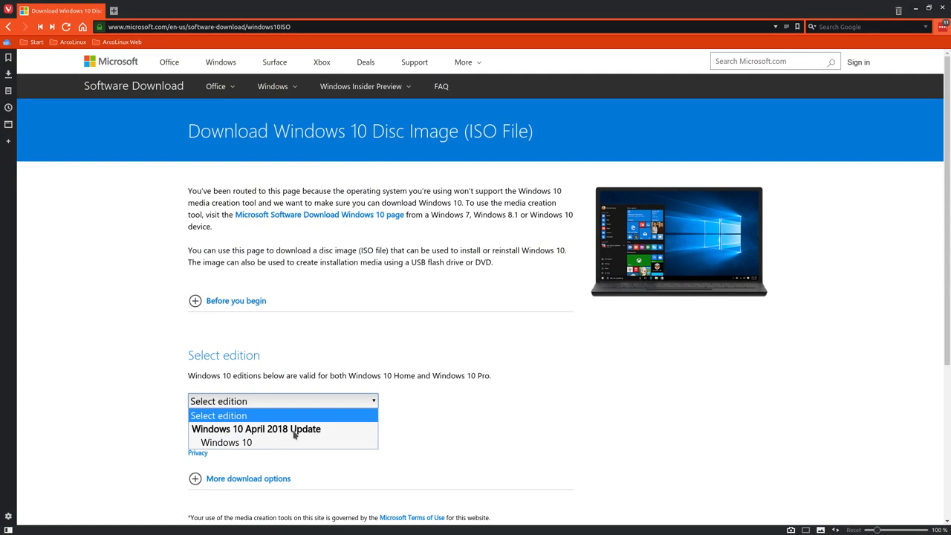
{"action": "left_click", "coordinate": [226, 443]}
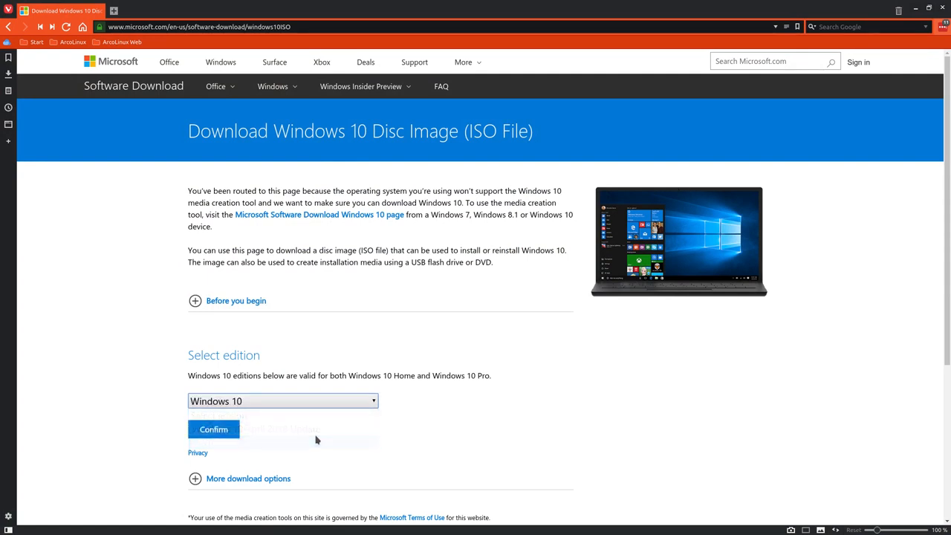
{"action": "left_click", "coordinate": [214, 428]}
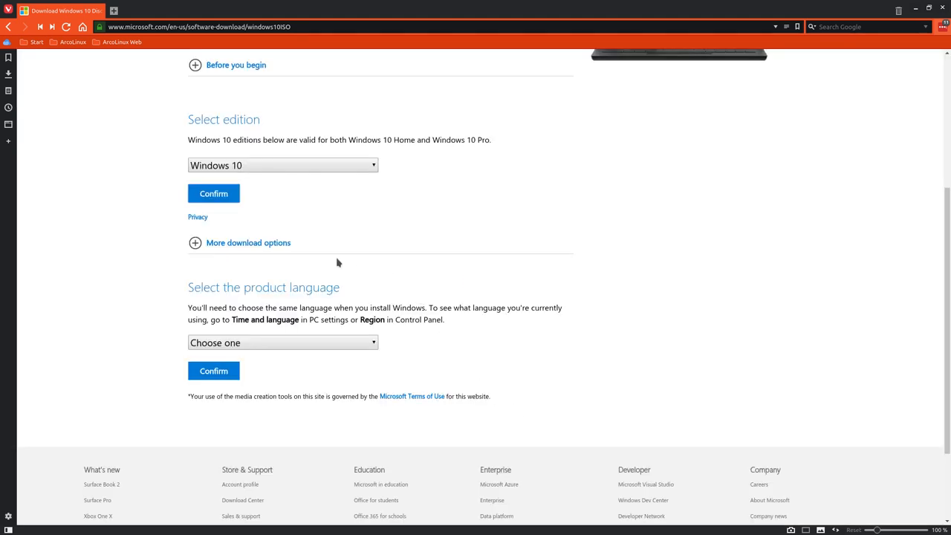
- Pick English International as the product language
{"action": "left_click", "coordinate": [282, 342]}
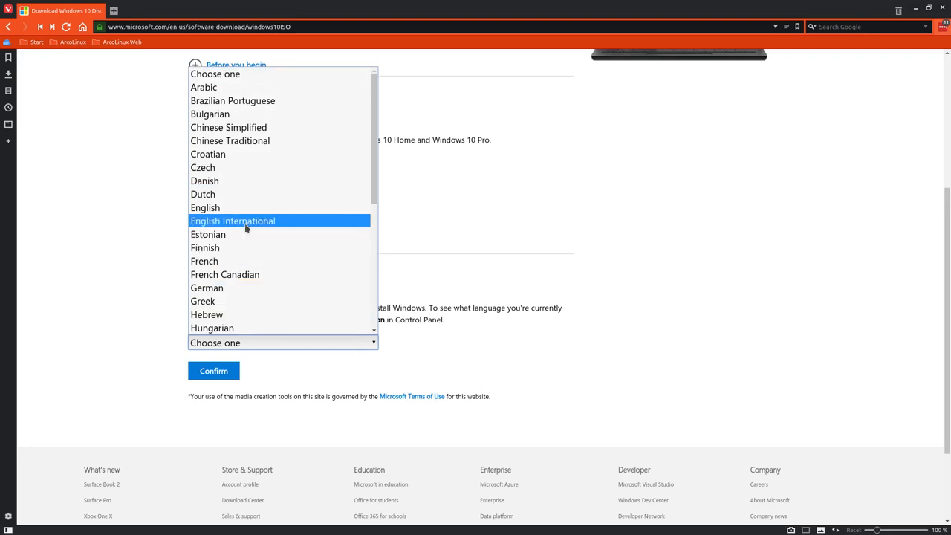
{"action": "scroll", "scroll_direction": "down", "scroll_amount": 3}
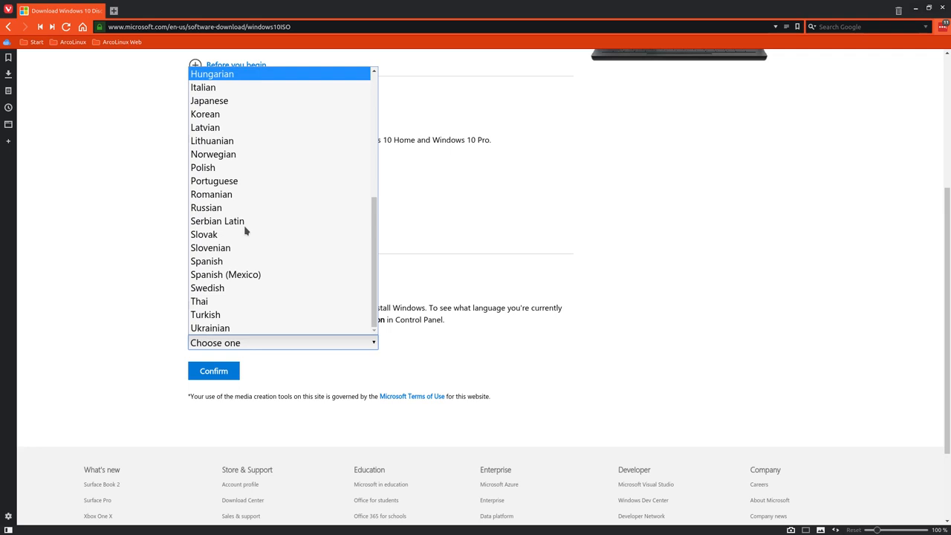
{"action": "scroll", "scroll_direction": "up", "scroll_amount": 3}
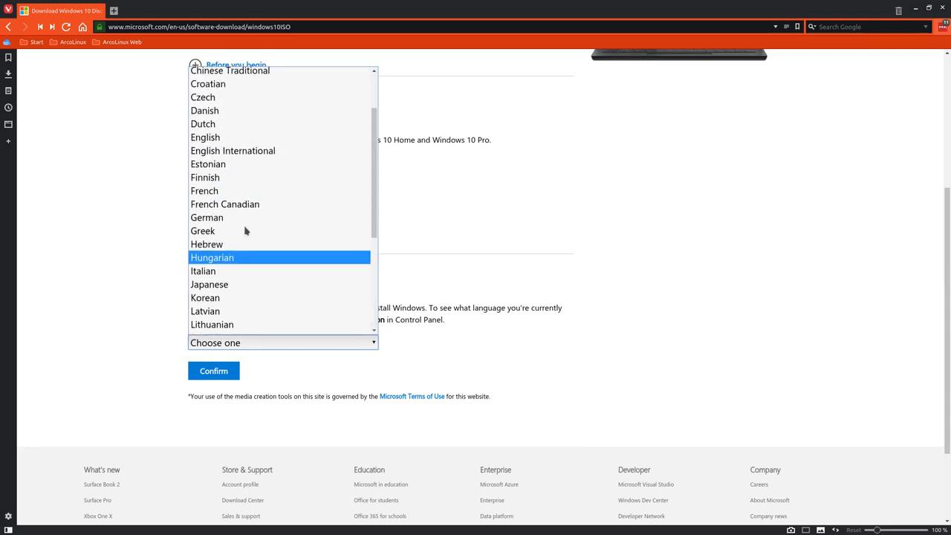
{"action": "left_click", "coordinate": [231, 150]}
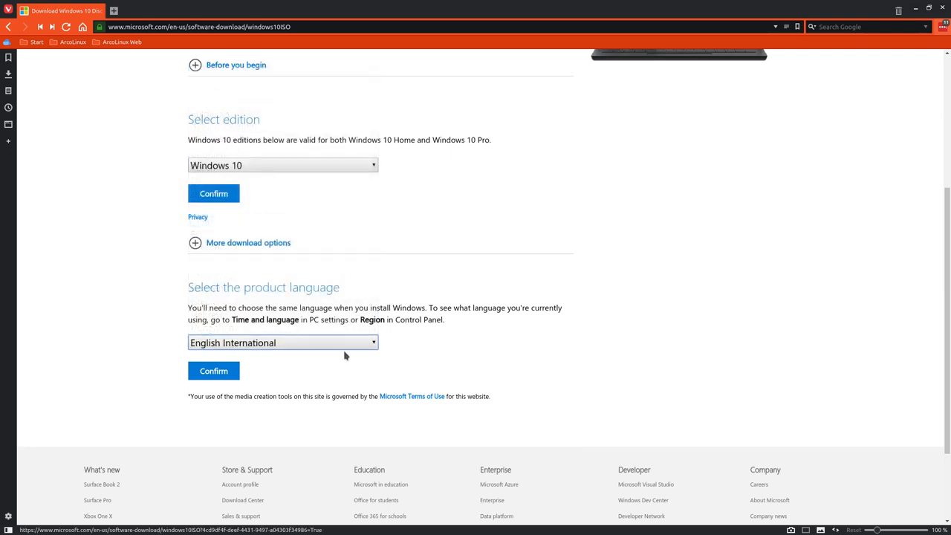
- Confirm English International and watch the 64-bit Windows 10 ISO download in the Downloads panel
{"action": "left_click", "coordinate": [214, 372]}
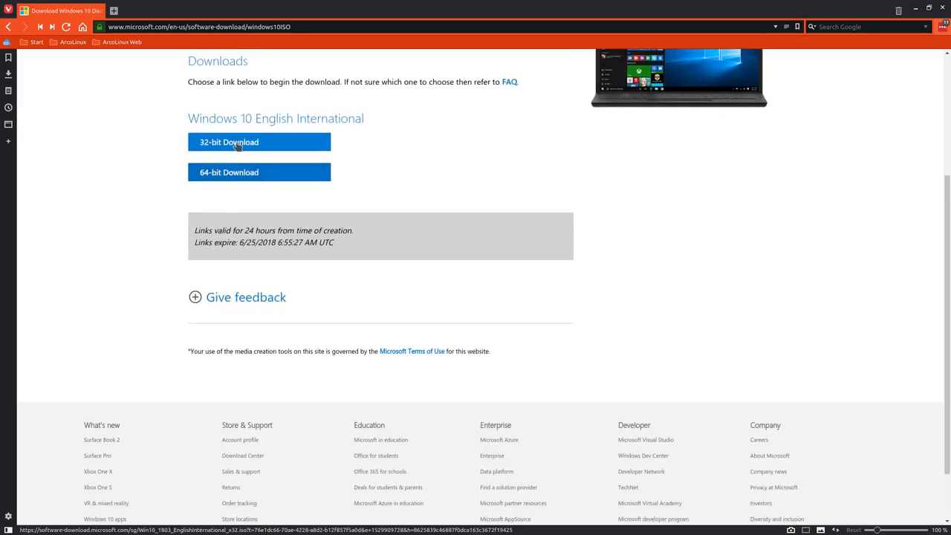
{"action": "mouse_move", "coordinate": [259, 172]}
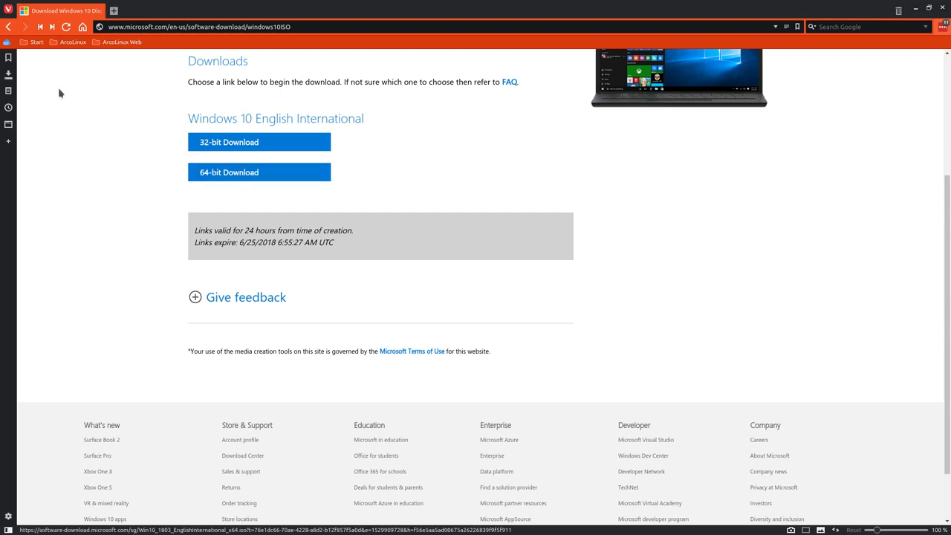
{"action": "left_click", "coordinate": [9, 75]}
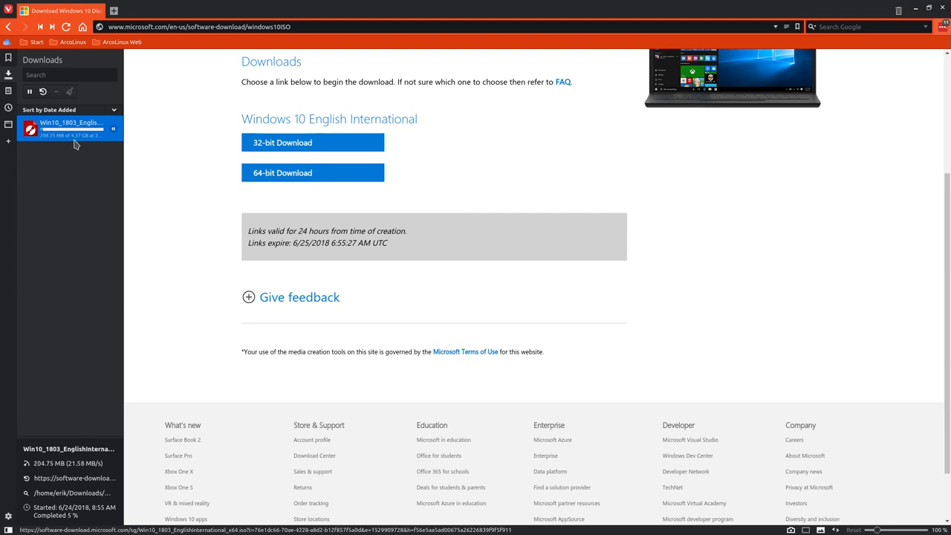
{"action": "mouse_move", "coordinate": [72, 128]}
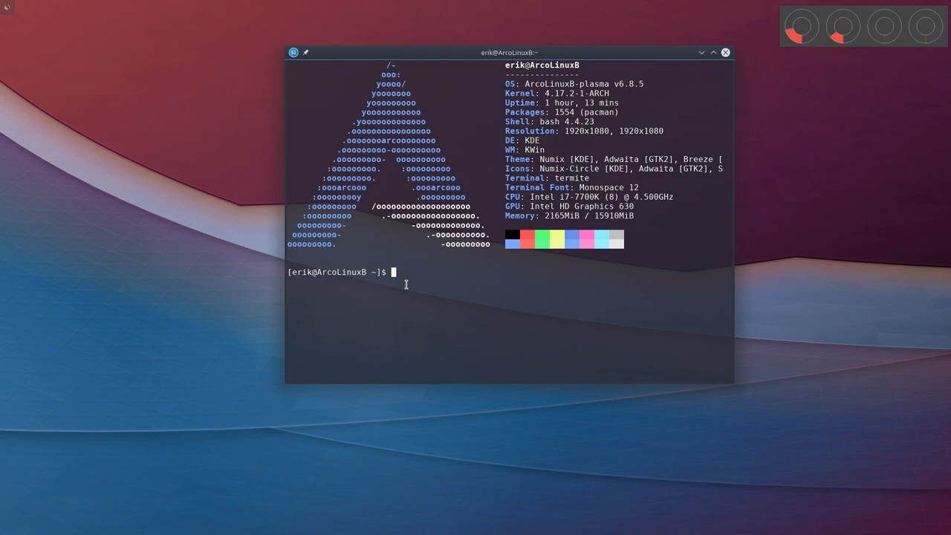
- Search the repositories for woeusb with trizen
{"action": "type", "text": "tr"}
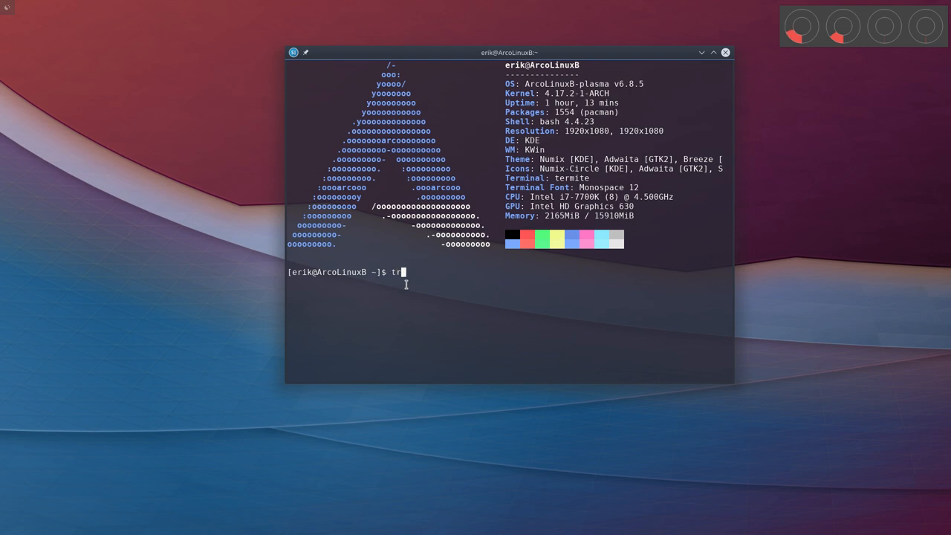
{"action": "type", "text": "izen woe"}
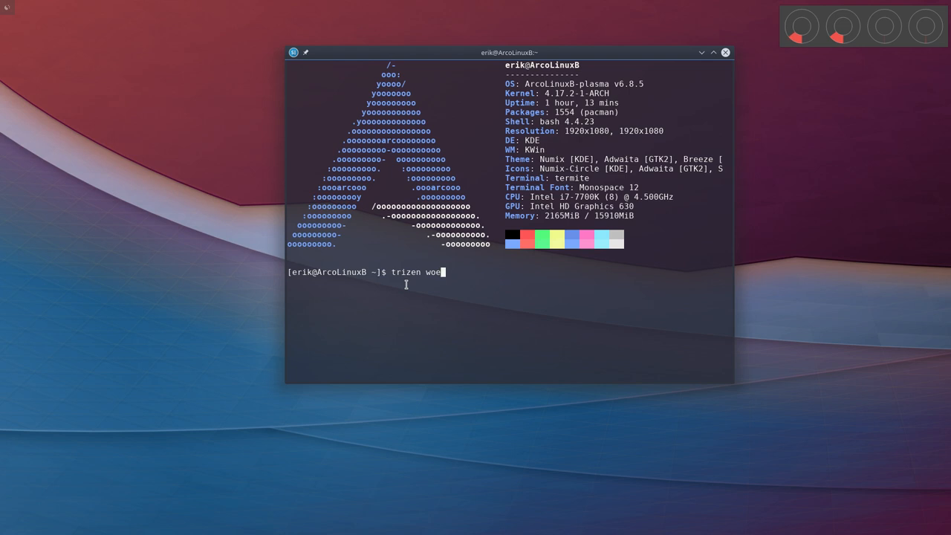
{"action": "type", "text": "sb"}
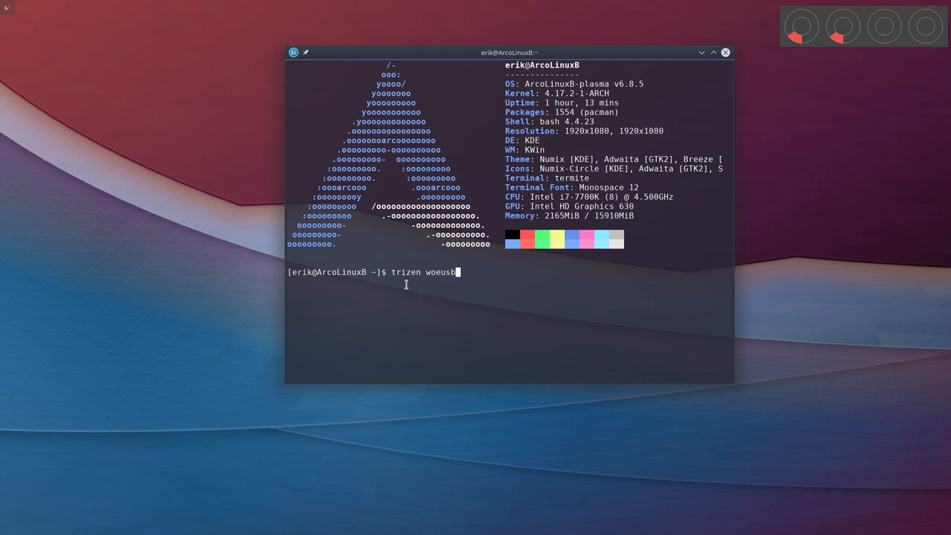
{"action": "key", "text": "Return"}
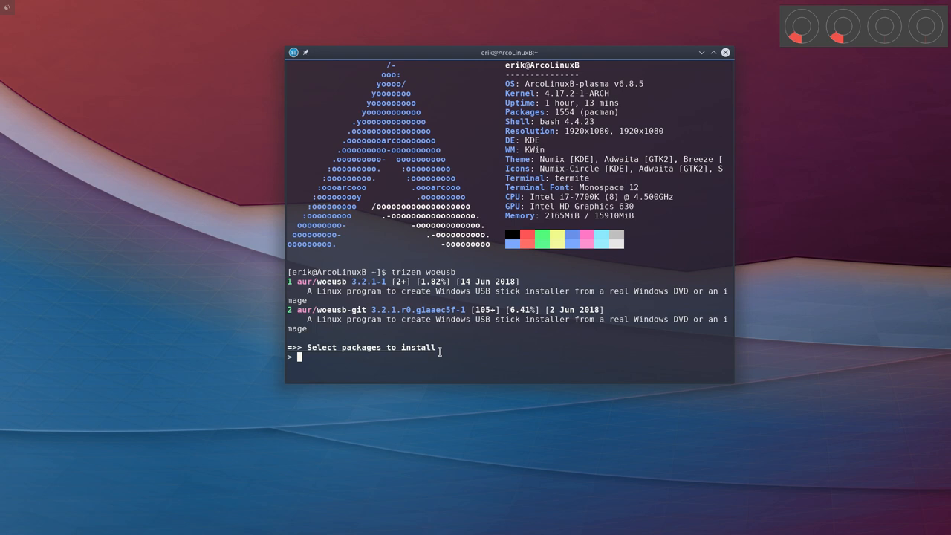
- Select option 2, the woeusb-git package, for installation
{"action": "type", "text": "2"}
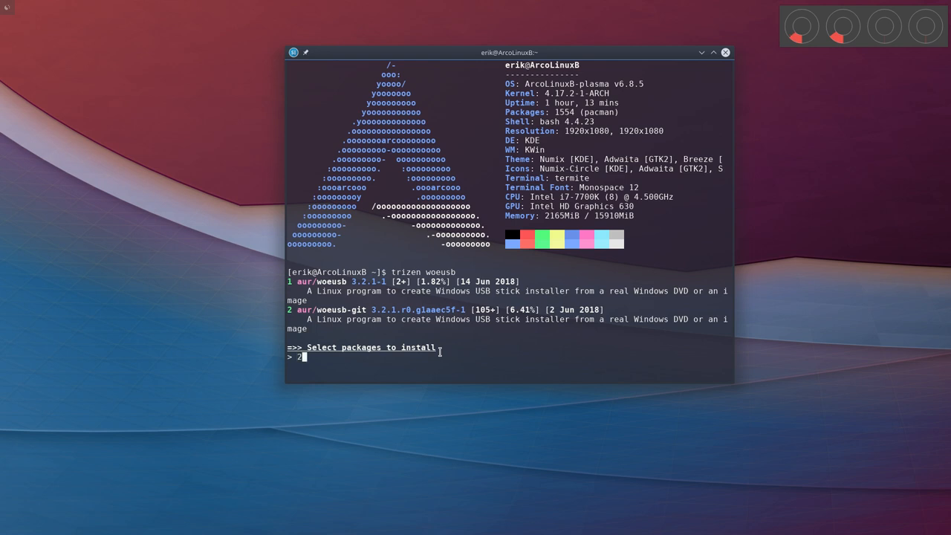
{"action": "key", "text": "Return"}
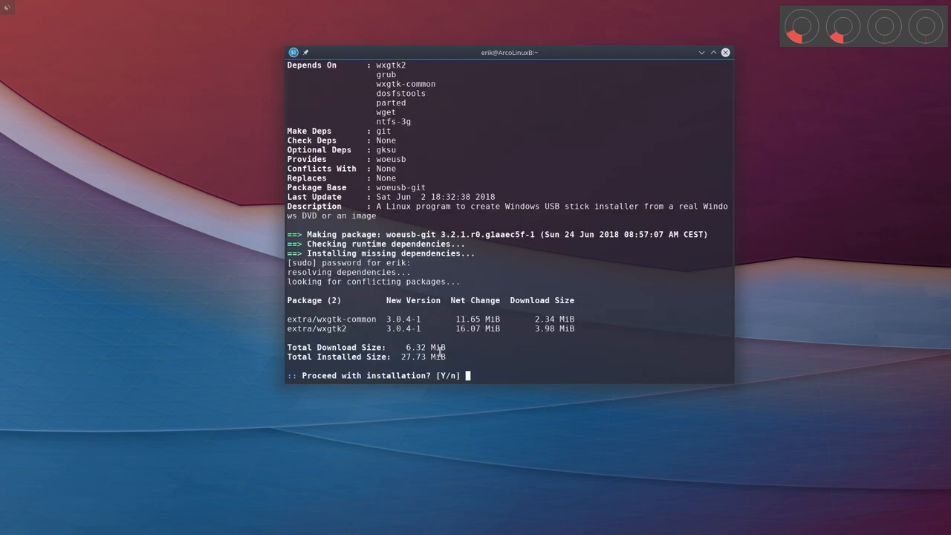
- Accept the dependencies and install the built woeusb-git package
{"action": "type", "text": "y"}
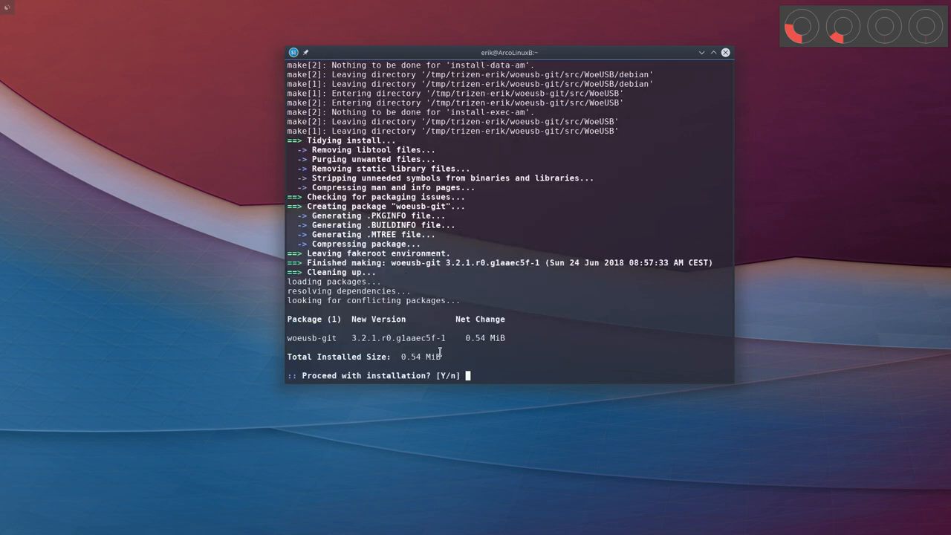
{"action": "type", "text": "y"}
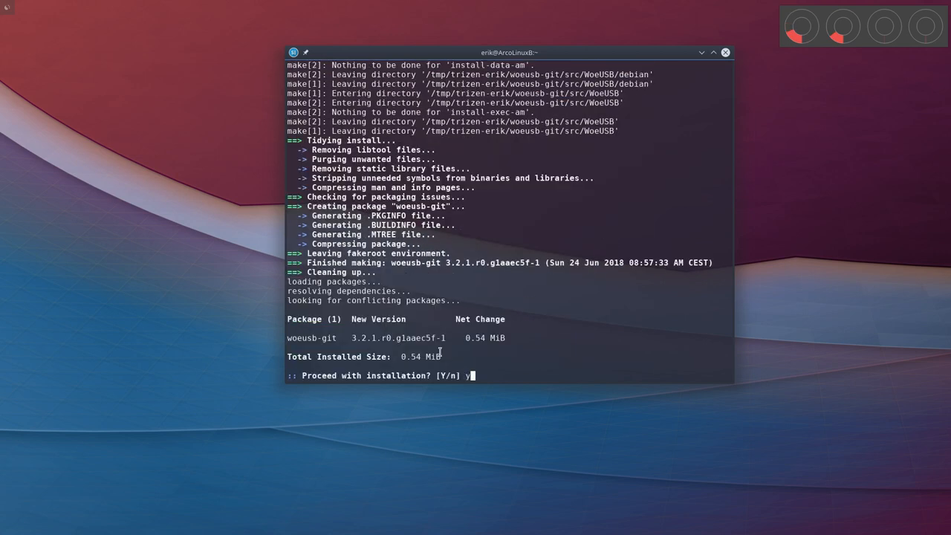
{"action": "key", "text": "Return"}
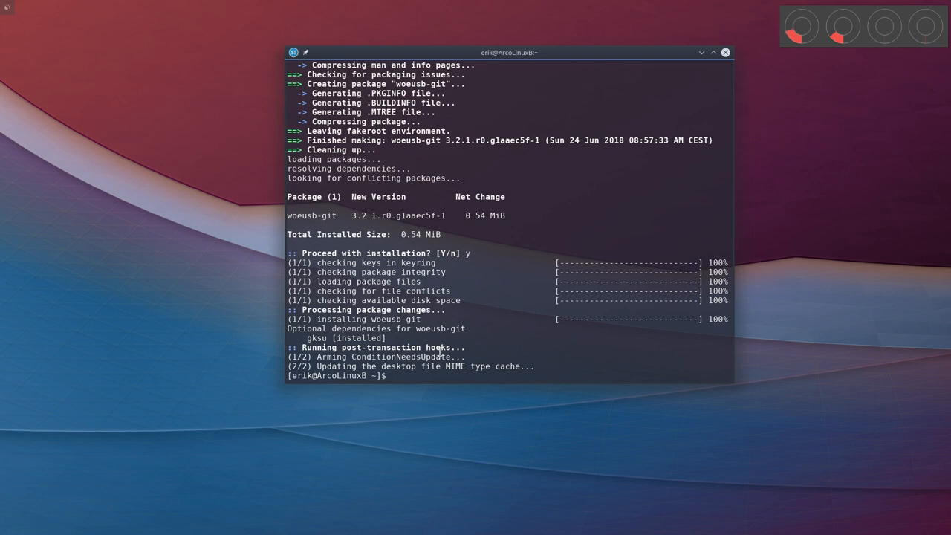
{"action": "type", "text": "woe"}
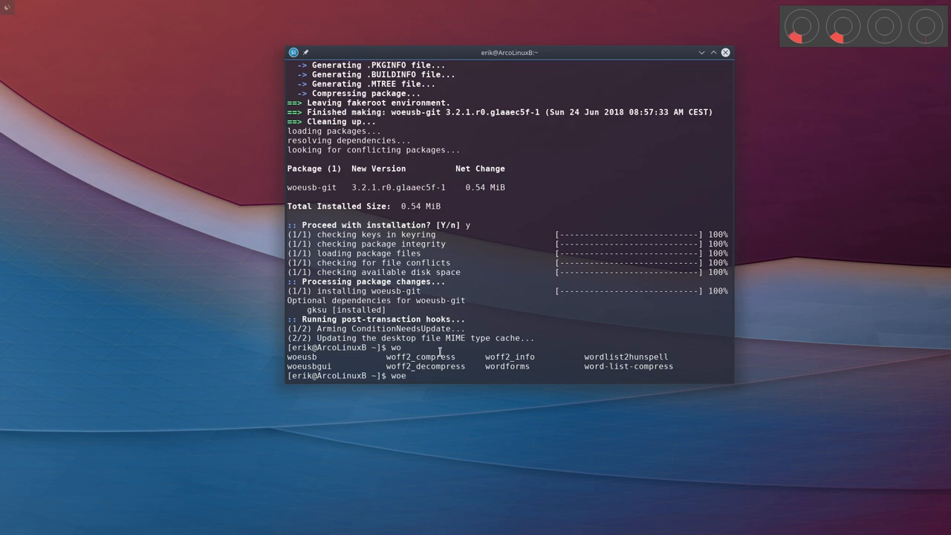
- Launch woeusbgui and refresh so the USB drive appears under Target device
{"action": "type", "text": "usbgui"}
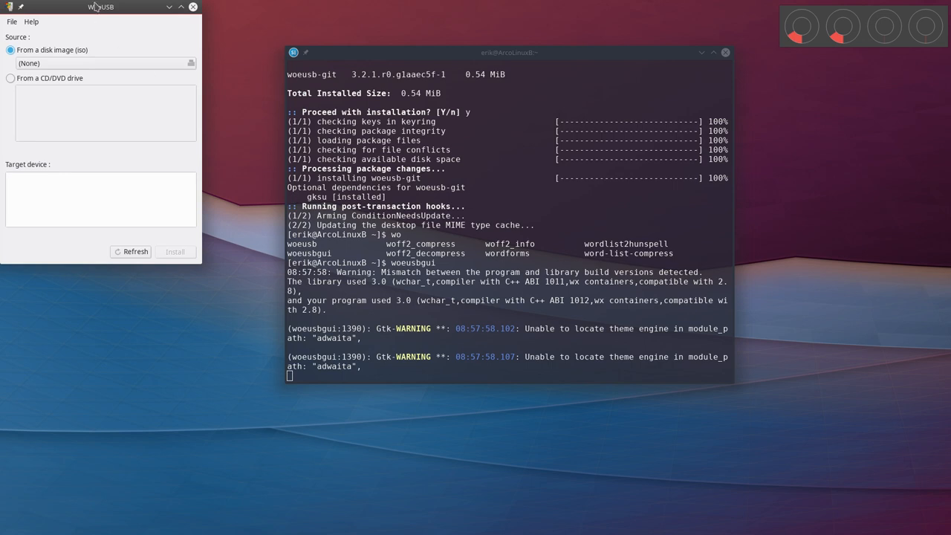
{"action": "left_click_drag", "start_coordinate": [101, 6], "coordinate": [151, 101]}
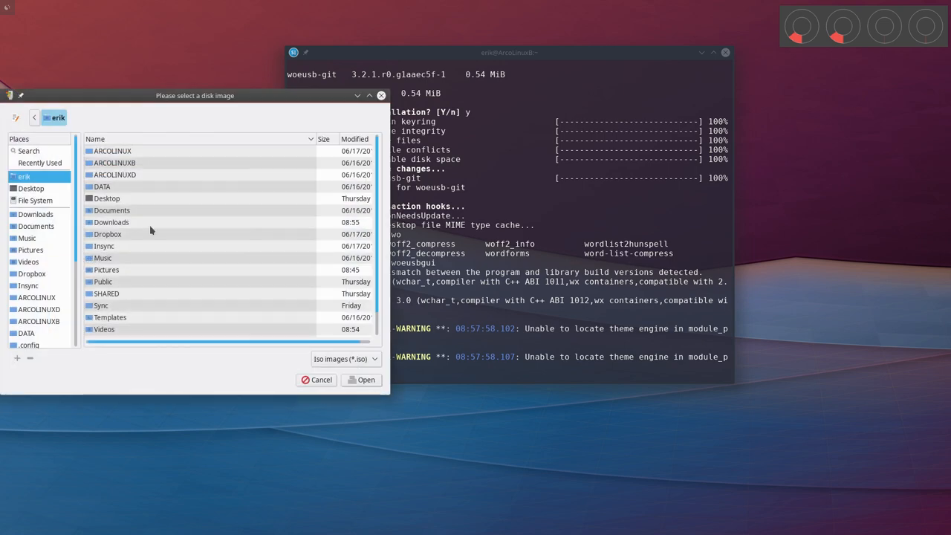
{"action": "left_click", "coordinate": [316, 381]}
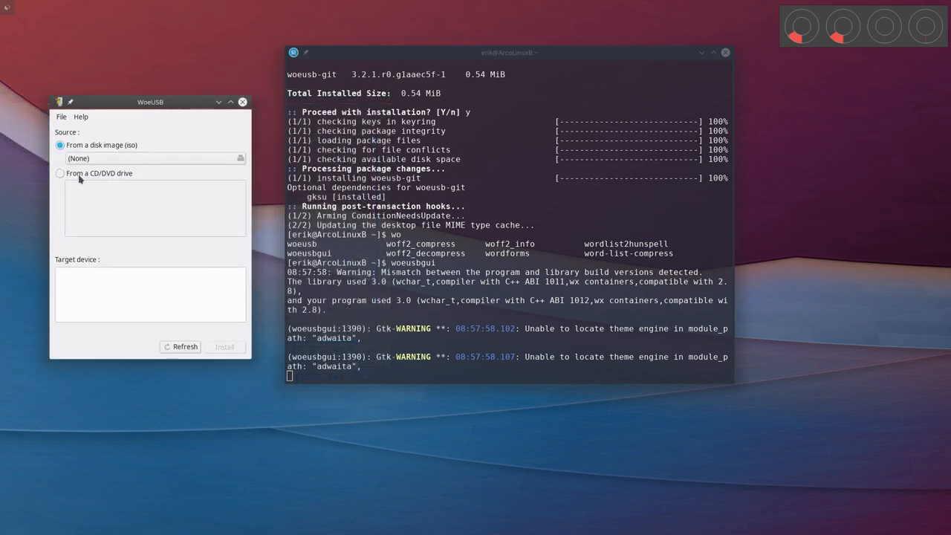
{"action": "mouse_move", "coordinate": [91, 279]}
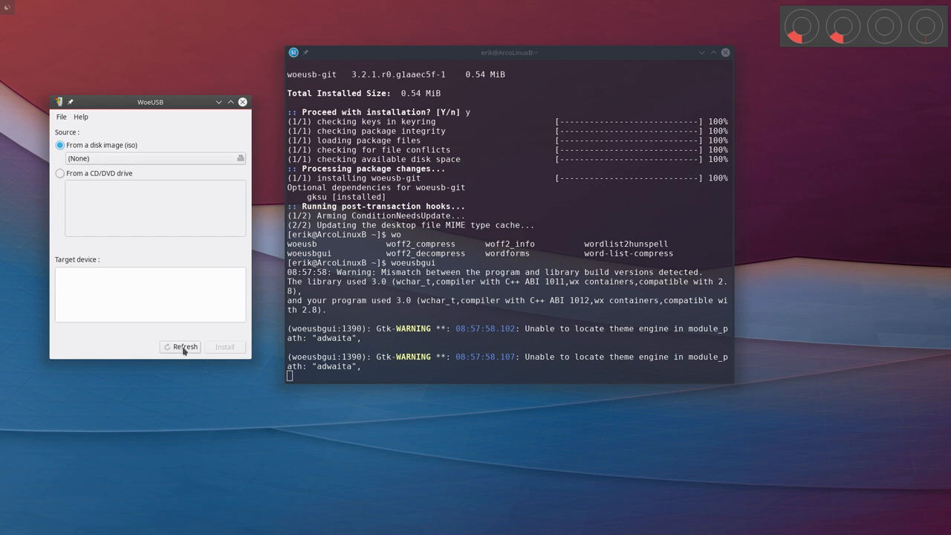
{"action": "left_click", "coordinate": [180, 348]}
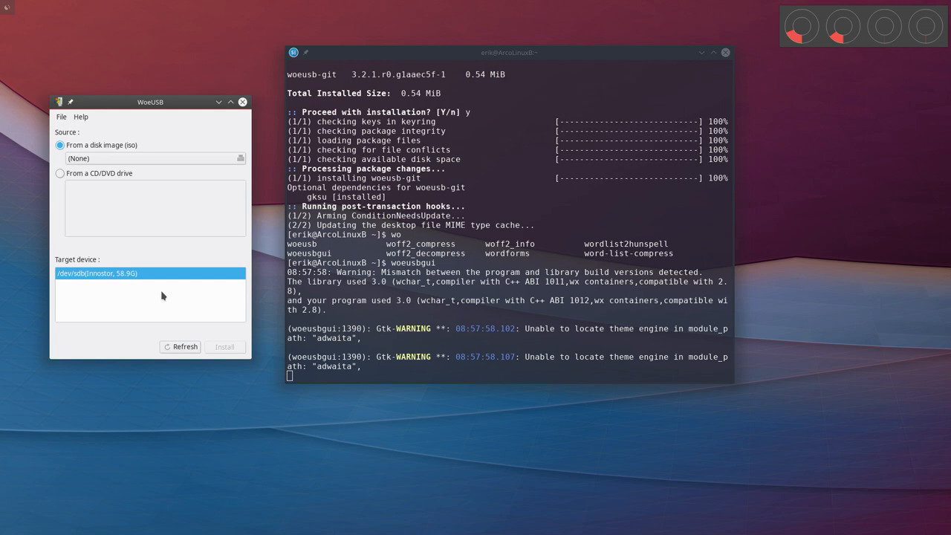
{"action": "mouse_move", "coordinate": [134, 282]}
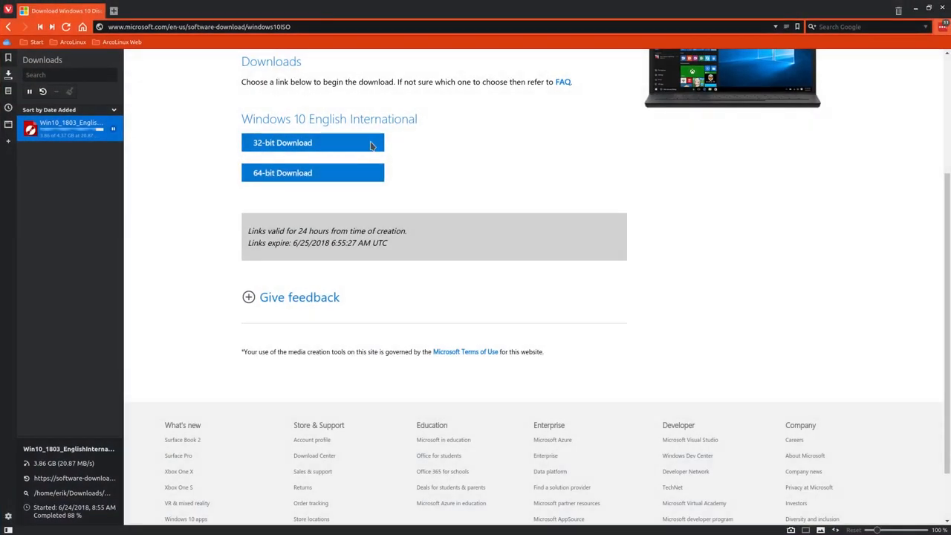
{"action": "mouse_move", "coordinate": [523, 16]}
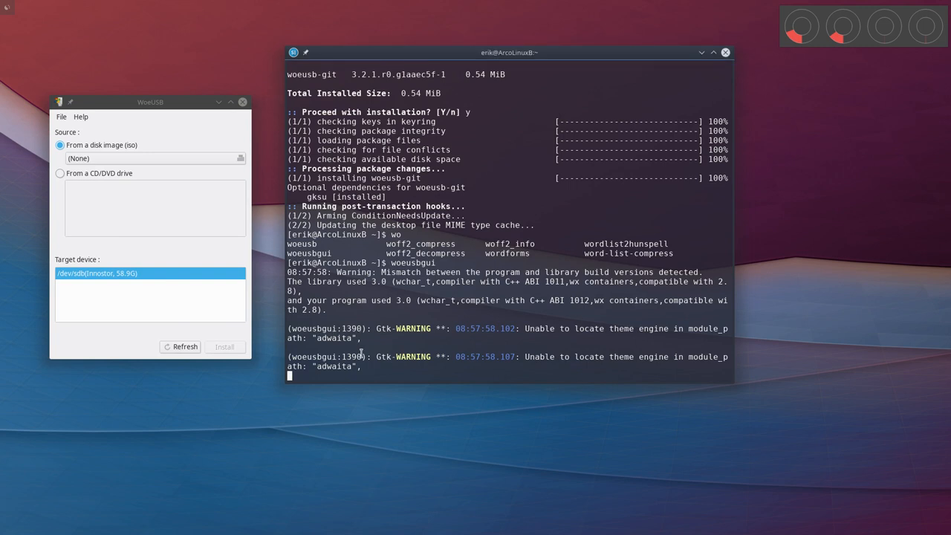
- Stop woeusbgui with Ctrl+C and read the woeusb -h help output
{"action": "key", "text": "ctrl+c"}
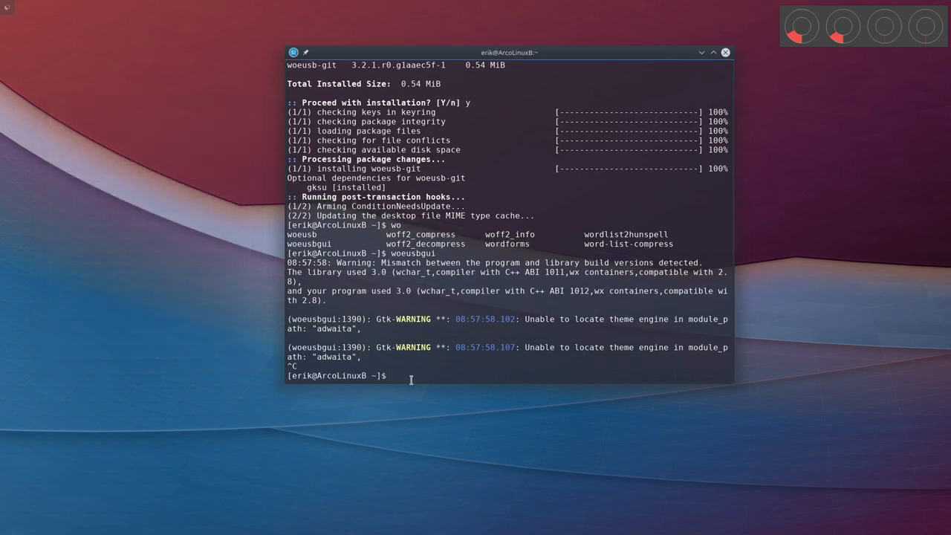
{"action": "type", "text": "woeusb"}
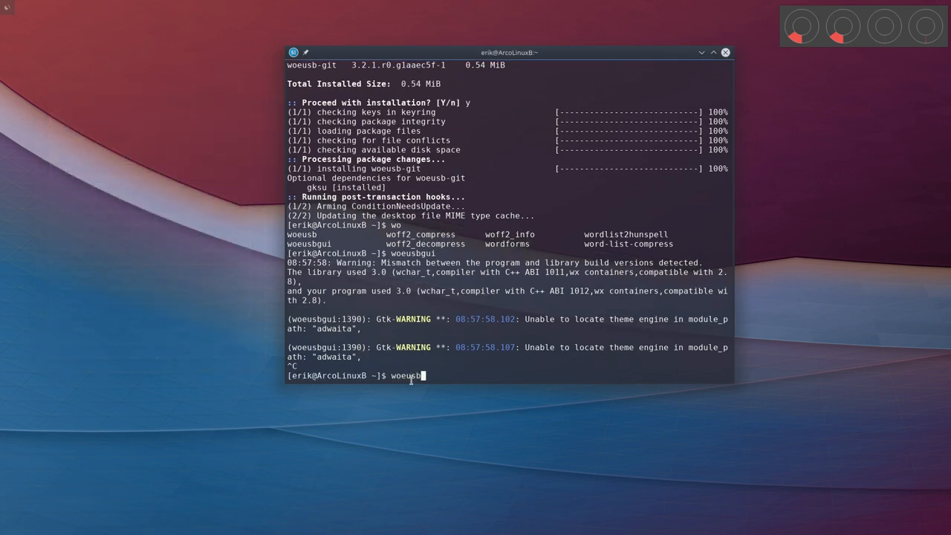
{"action": "type", "text": "\" \""}
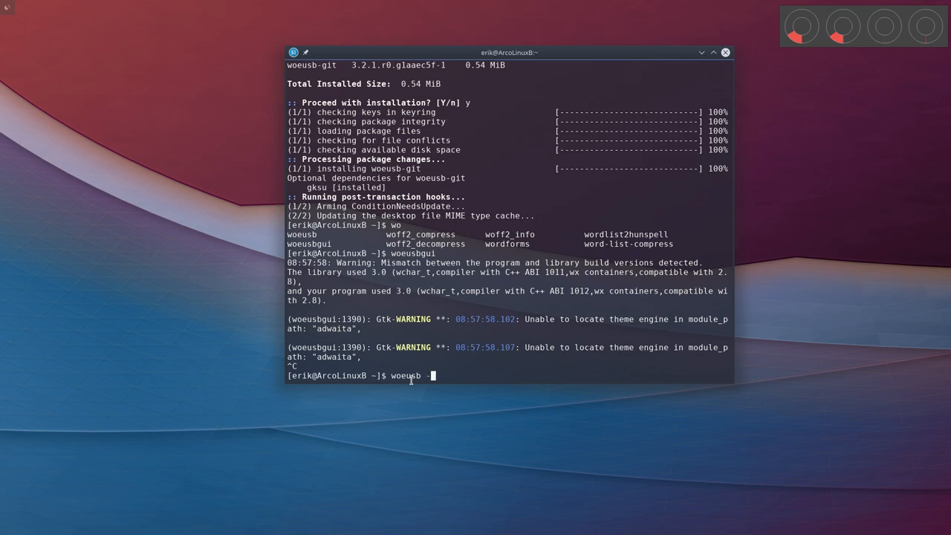
{"action": "type", "text": "h"}
{"action": "key", "text": "Return"}
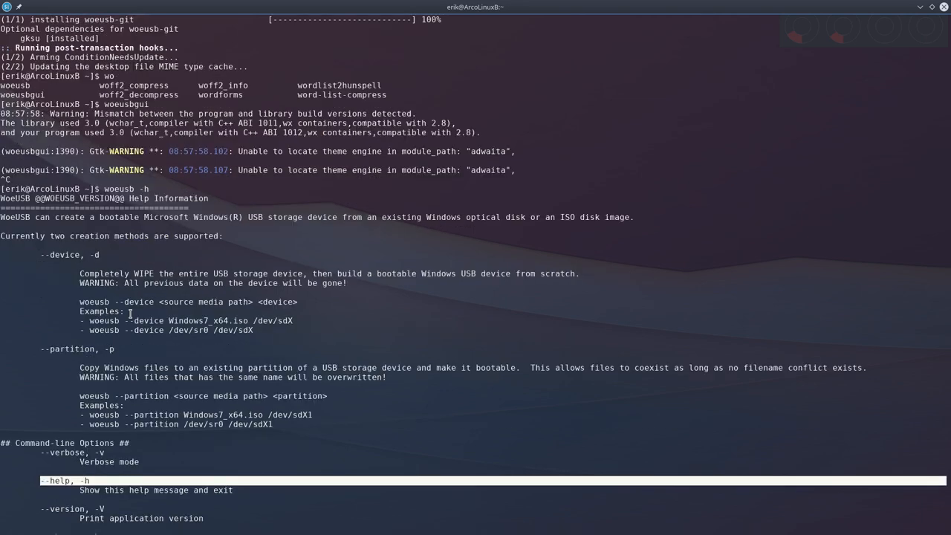
{"action": "scroll", "scroll_direction": "down", "scroll_amount": 3}
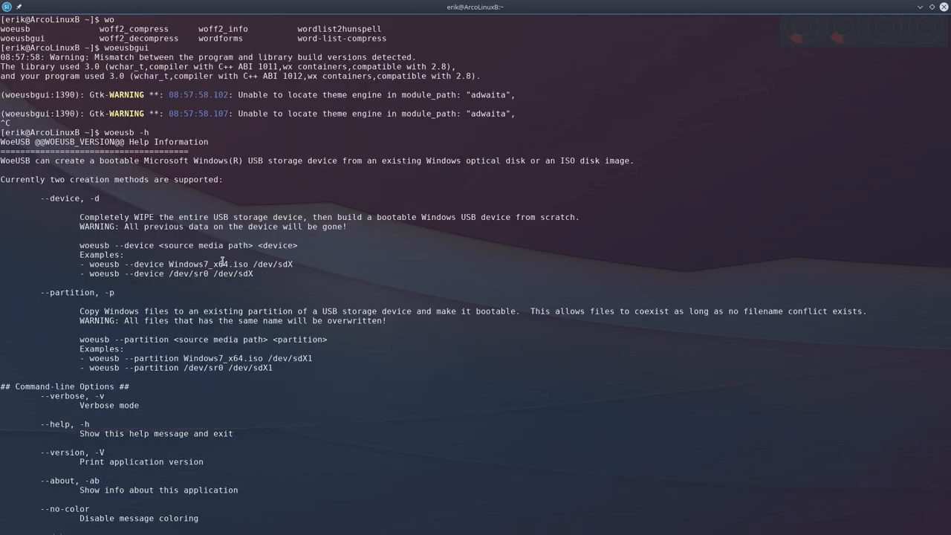
{"action": "mouse_move", "coordinate": [285, 264]}
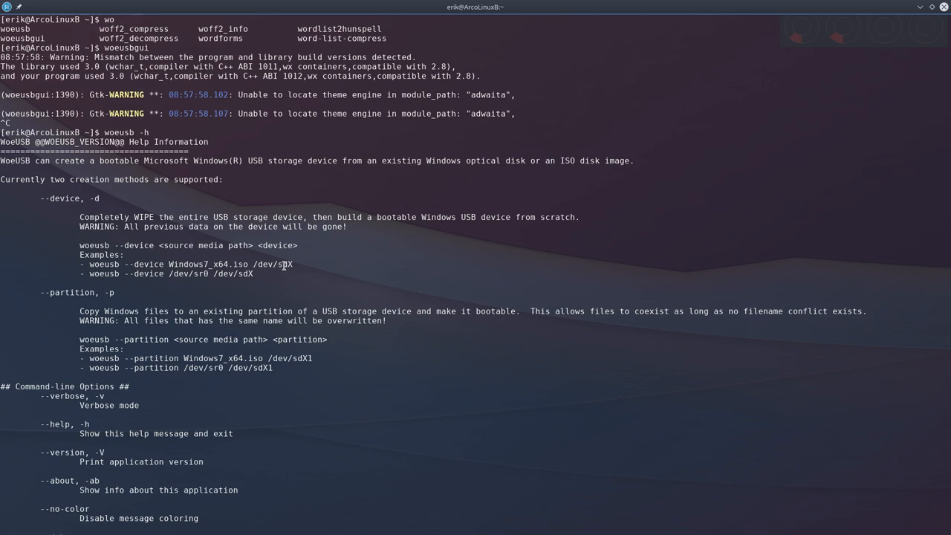
{"action": "mouse_move", "coordinate": [226, 351]}
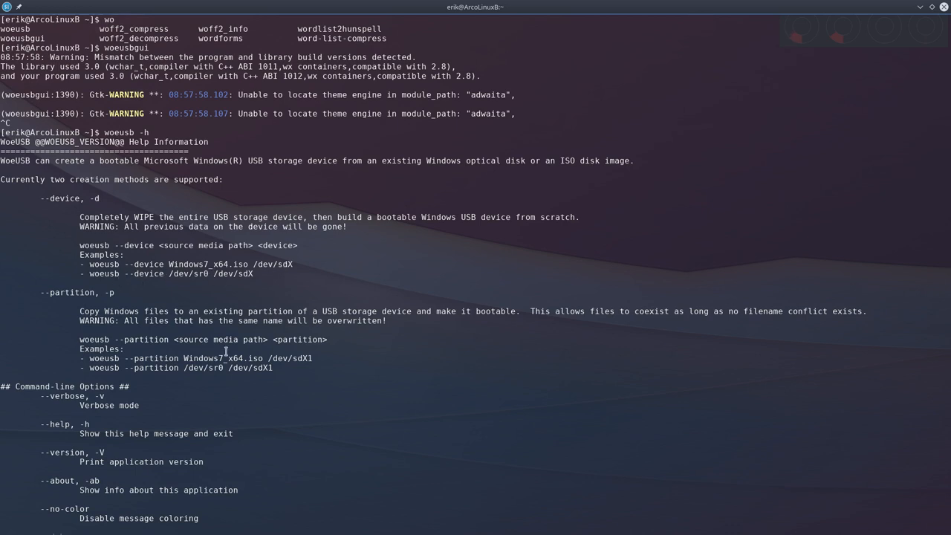
{"action": "mouse_move", "coordinate": [912, 15]}
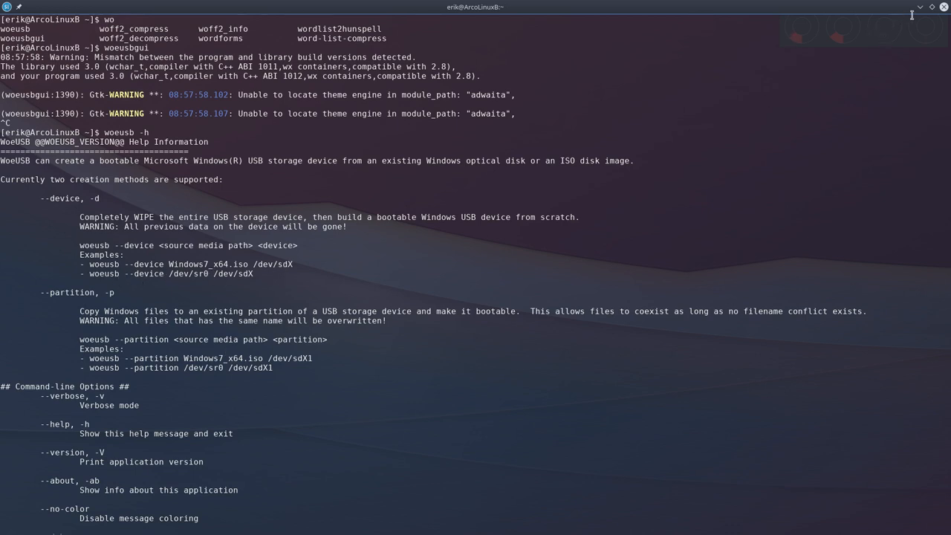
{"action": "scroll", "scroll_direction": "down", "scroll_amount": 3}
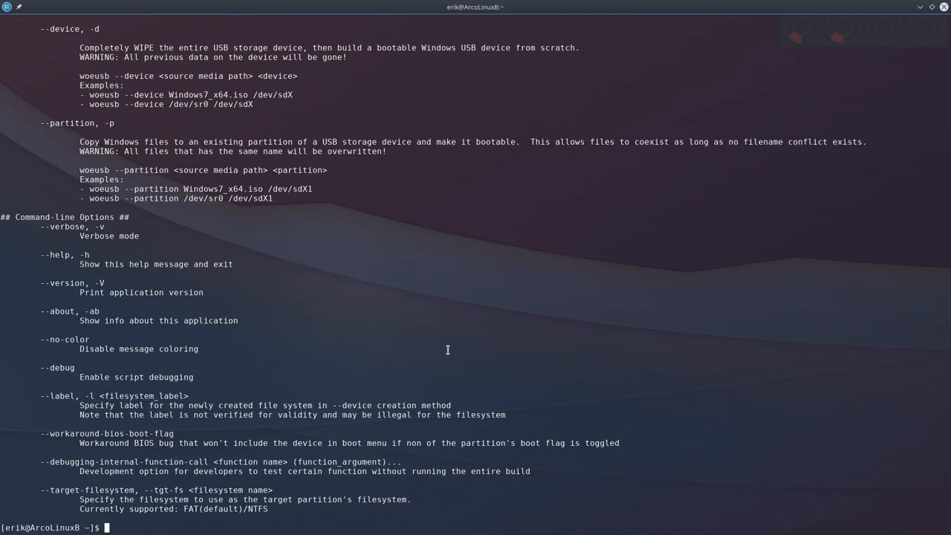
- Read the woeusb man page down to its EXAMPLES section
{"action": "type", "text": "man"}
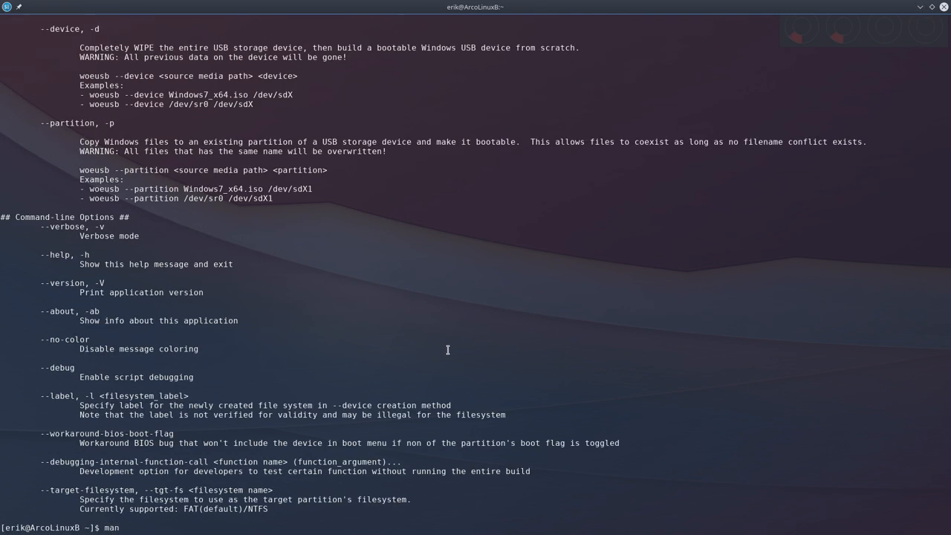
{"action": "type", "text": "woeusb"}
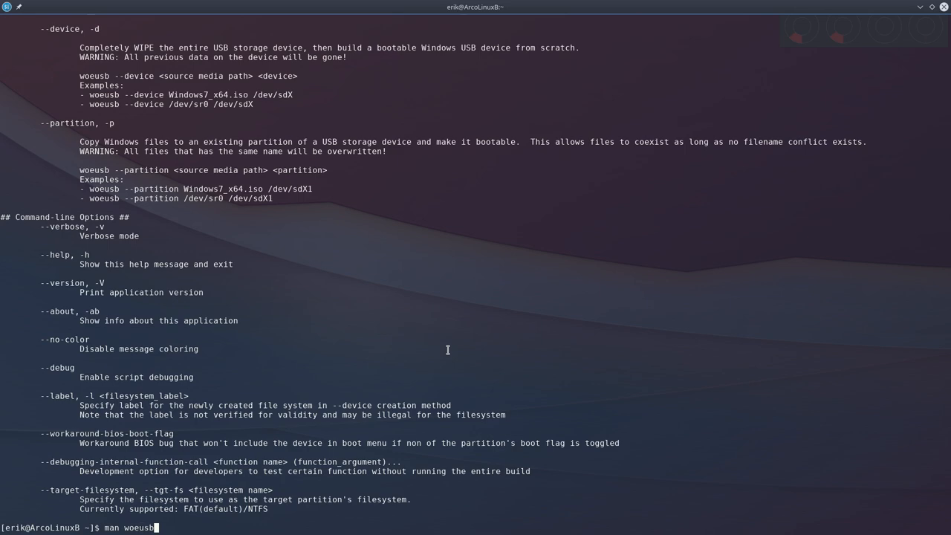
{"action": "key", "text": "Return"}
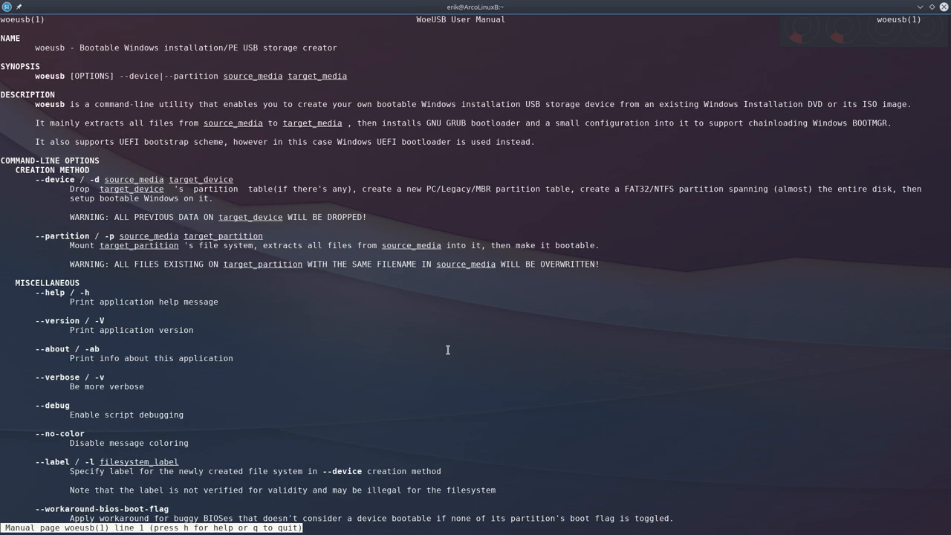
{"action": "scroll", "scroll_direction": "down", "scroll_amount": 3}
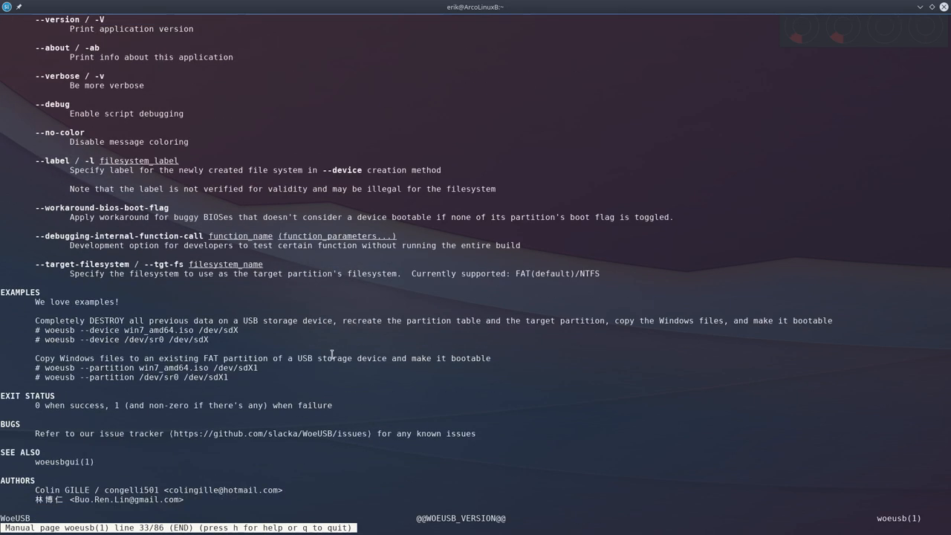
{"action": "mouse_move", "coordinate": [211, 338]}
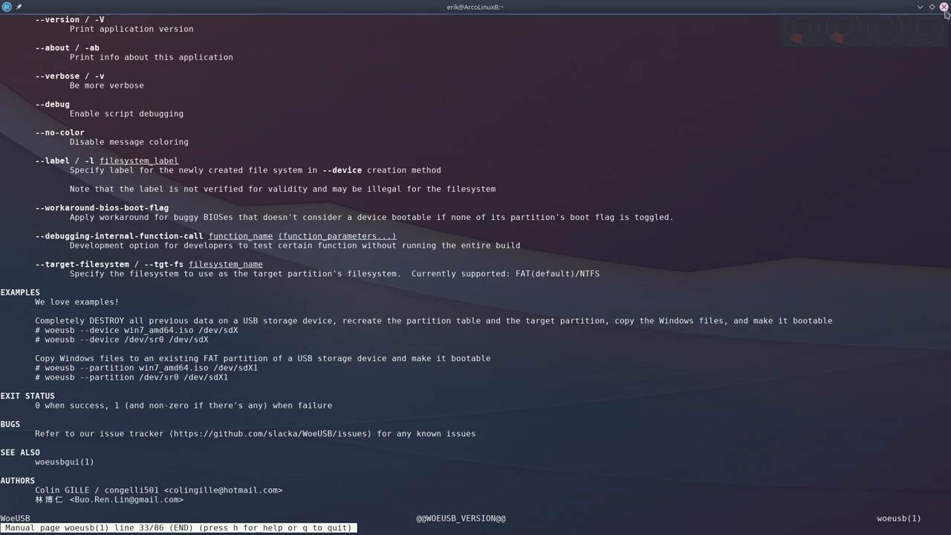
{"action": "left_click", "coordinate": [945, 6]}
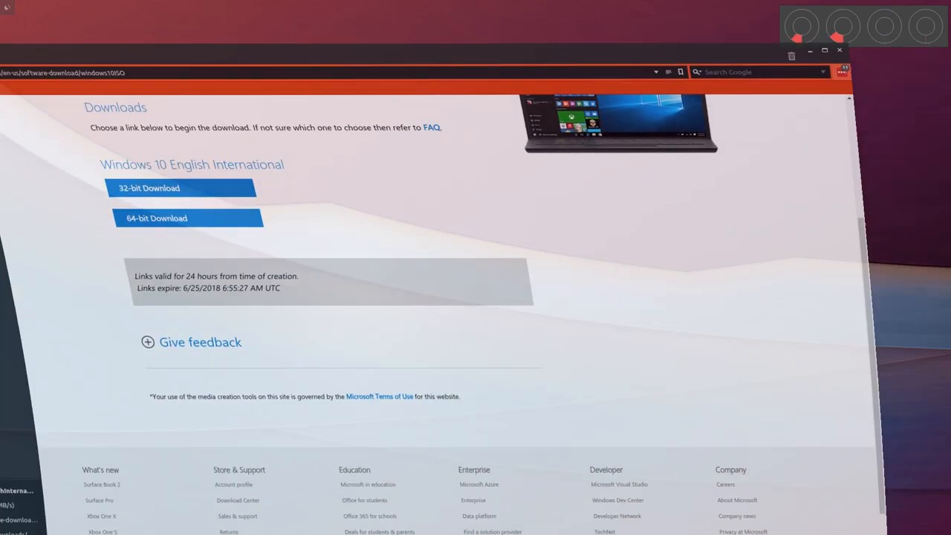
- Show the 4.4 GiB Win10_1803_EnglishInternational_x64.iso in Dolphin's Downloads folder
{"action": "left_click", "coordinate": [840, 51]}
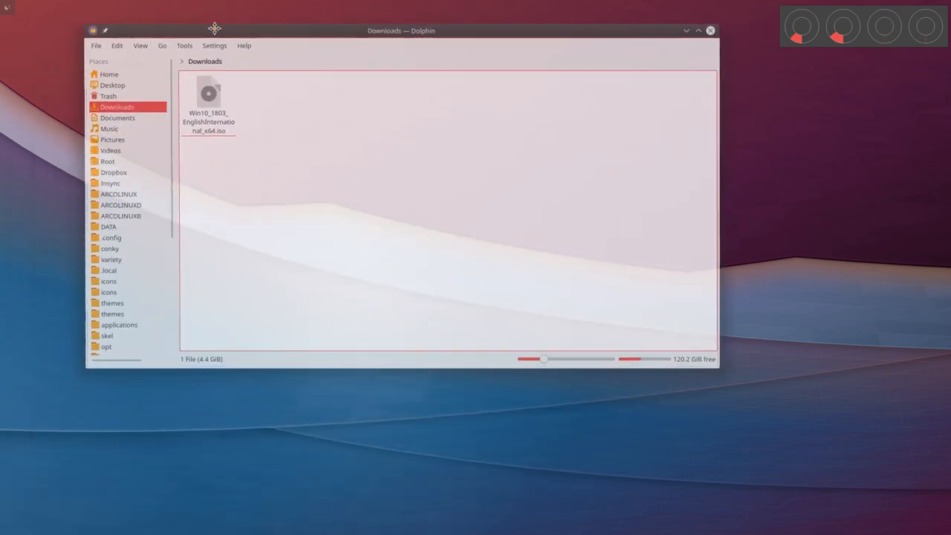
{"action": "left_click", "coordinate": [208, 96]}
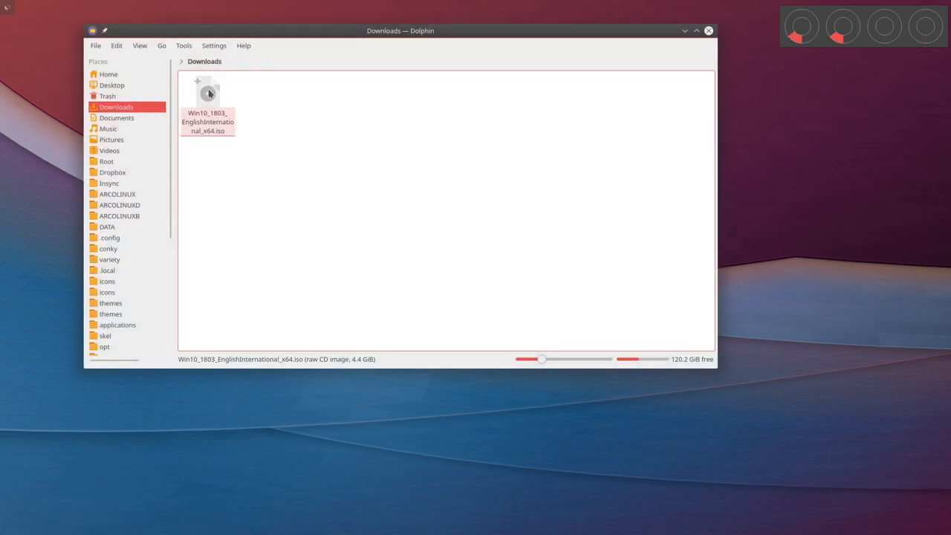
{"action": "left_click", "coordinate": [208, 104]}
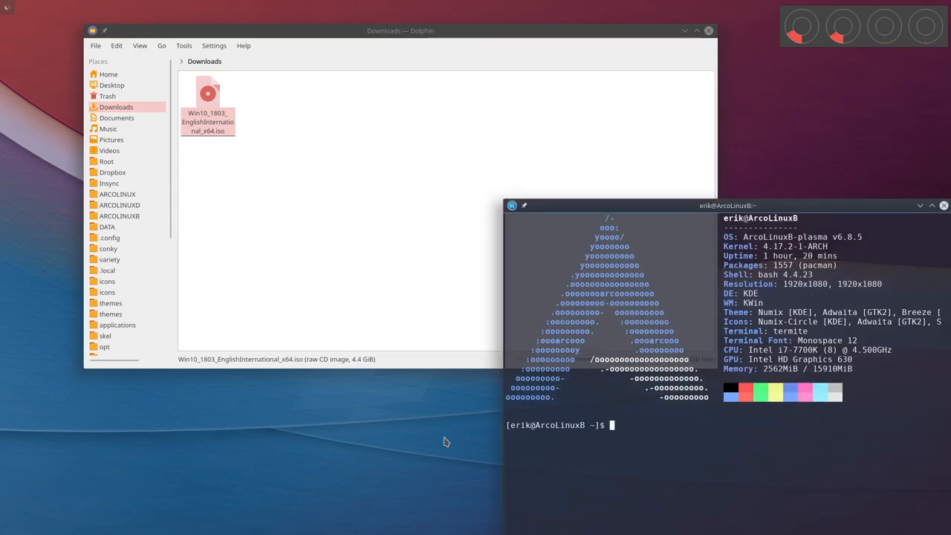
- Relaunch woeusbgui and choose the Windows 10 ISO from Downloads as source
{"action": "type", "text": "woeusbgui"}
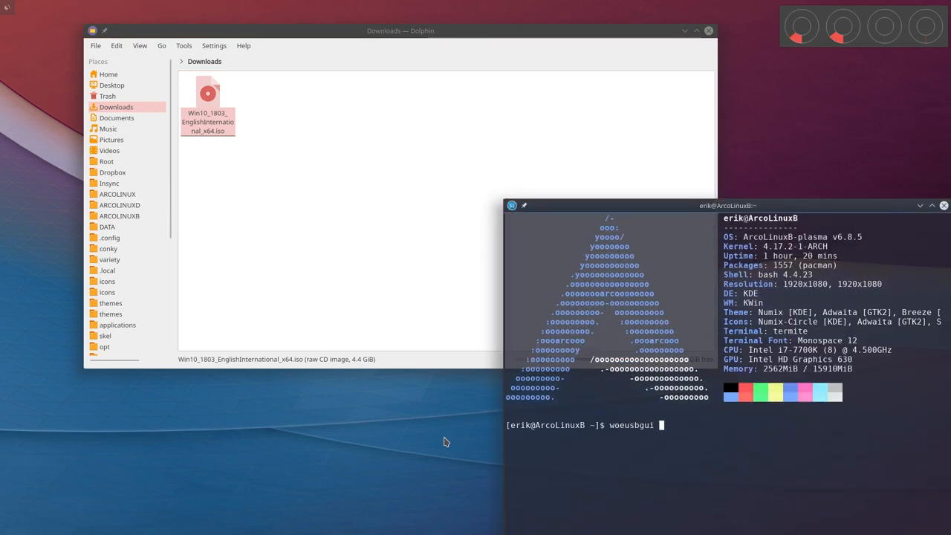
{"action": "key", "text": "Return"}
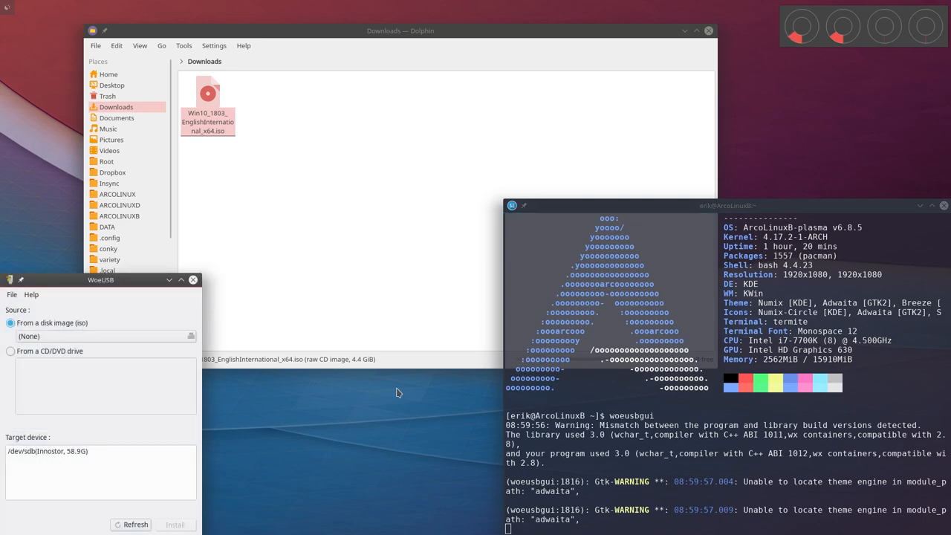
{"action": "left_click_drag", "start_coordinate": [101, 279], "coordinate": [315, 168]}
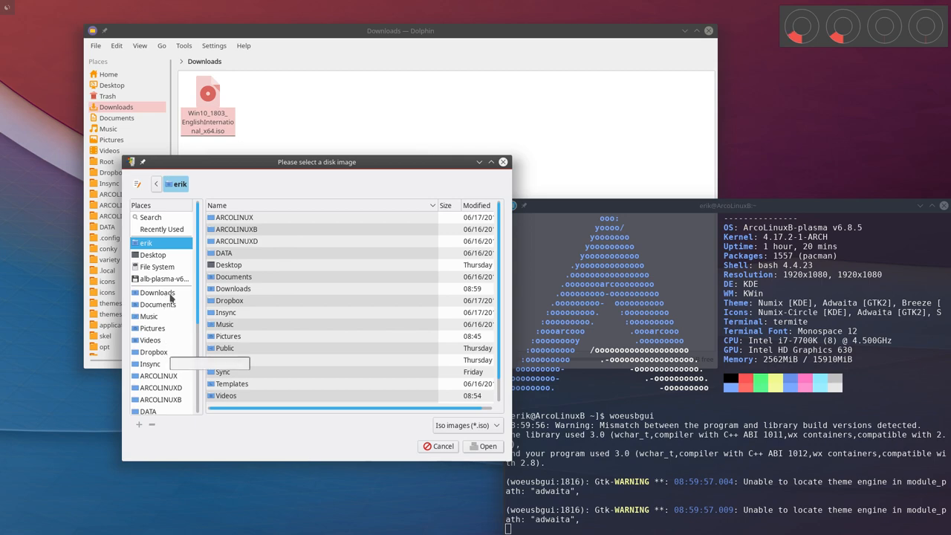
{"action": "left_click", "coordinate": [483, 446]}
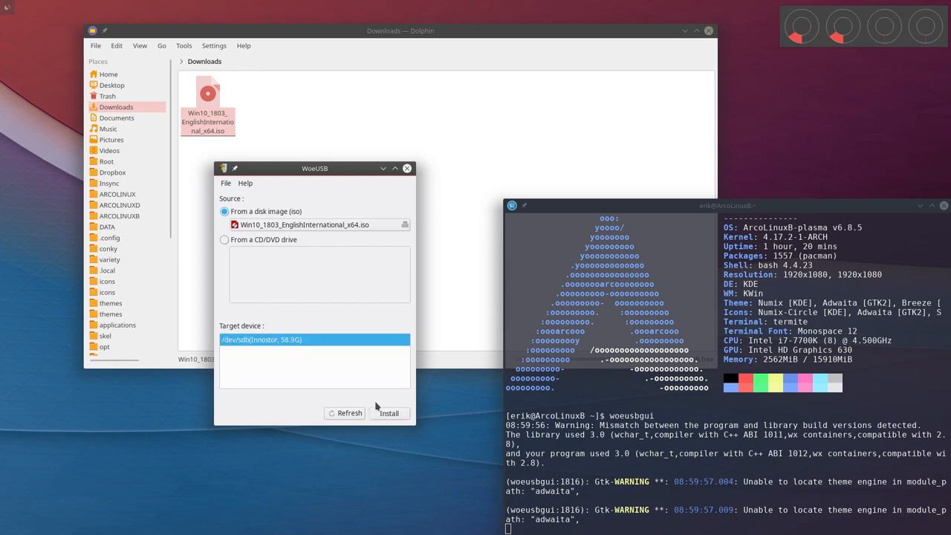
- Start the install onto the USB drive and authenticate with the password
{"action": "left_click", "coordinate": [390, 413]}
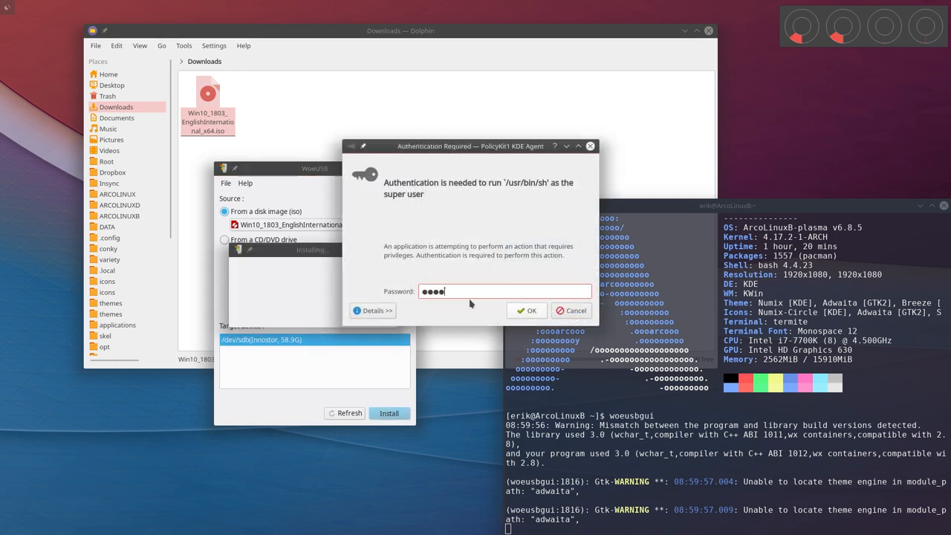
{"action": "left_click", "coordinate": [530, 311]}
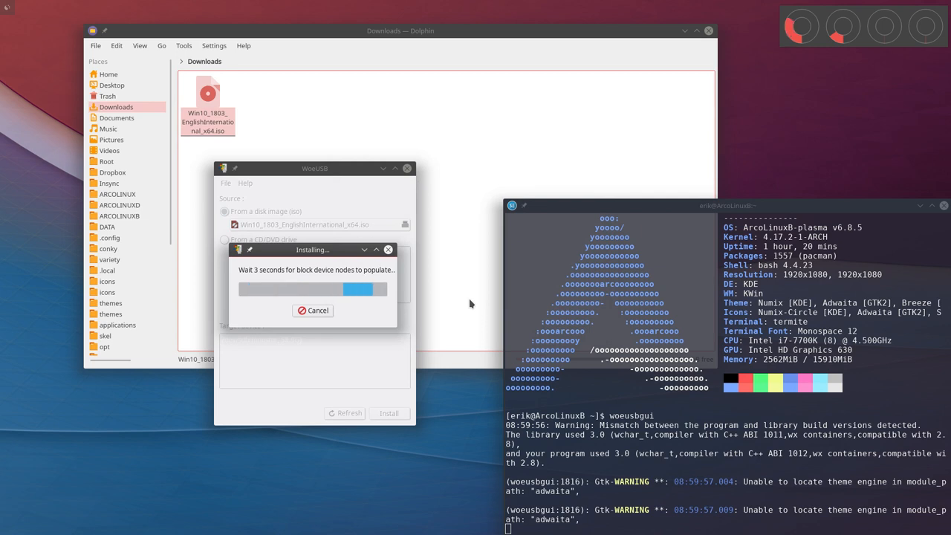